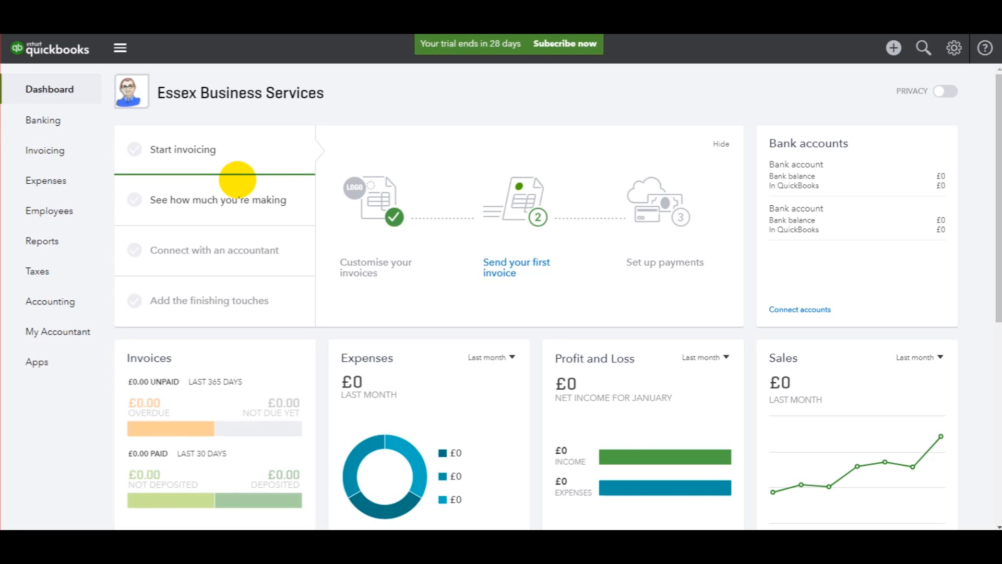
mouse_move(33, 331)
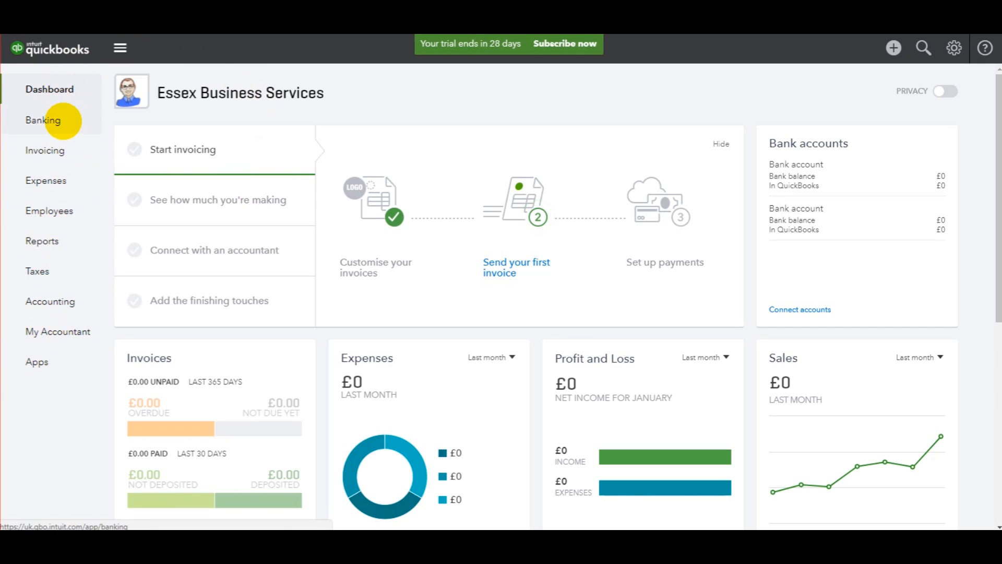
mouse_move(62, 228)
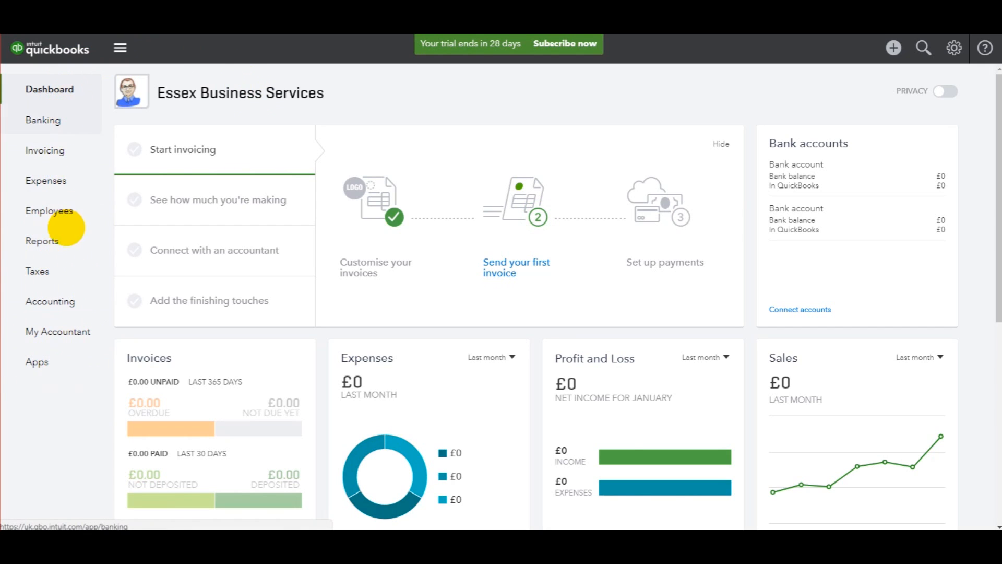
mouse_move(134, 242)
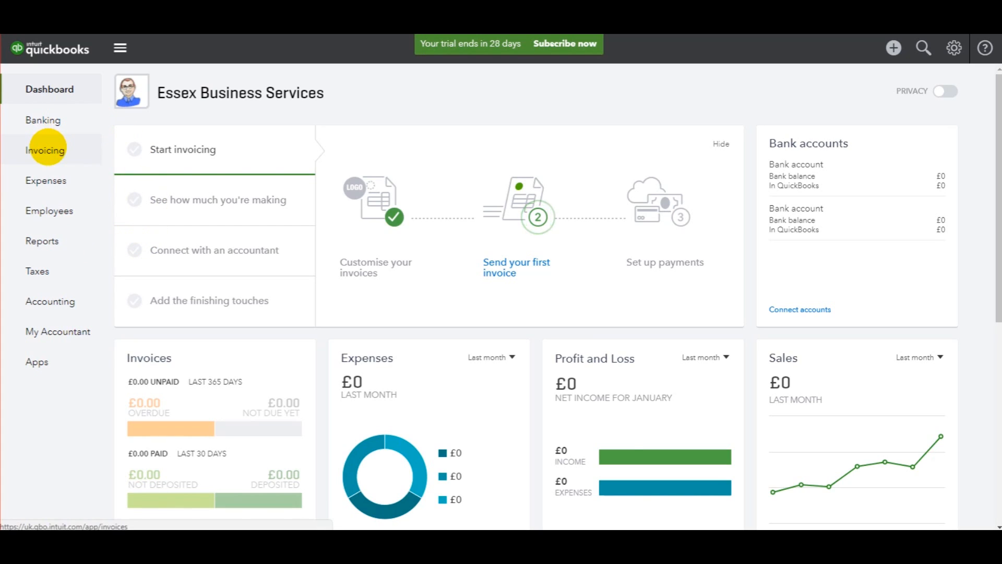
Go to the Invoicing area, which shows no invoices sent yet
click(45, 150)
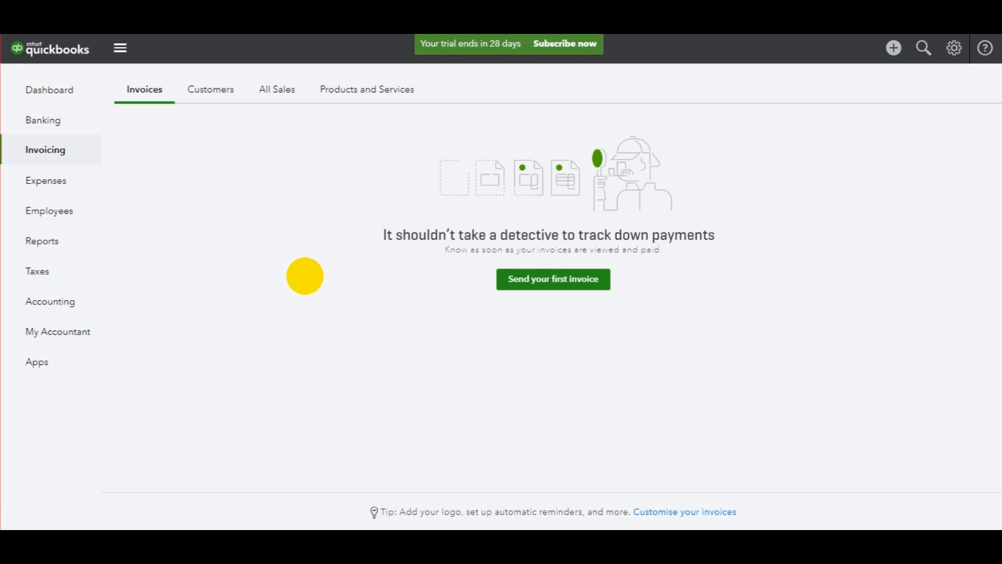
mouse_move(344, 318)
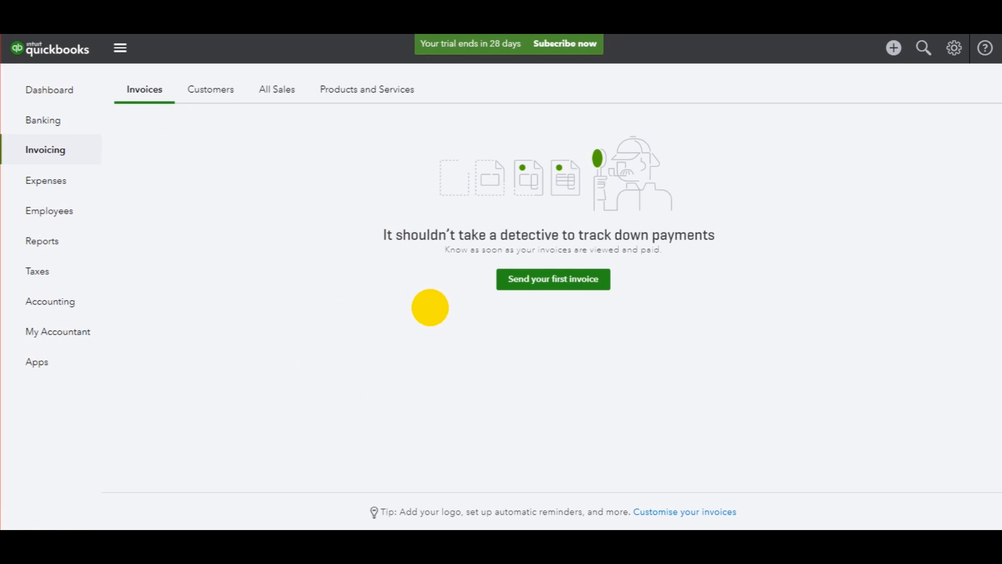
mouse_move(463, 357)
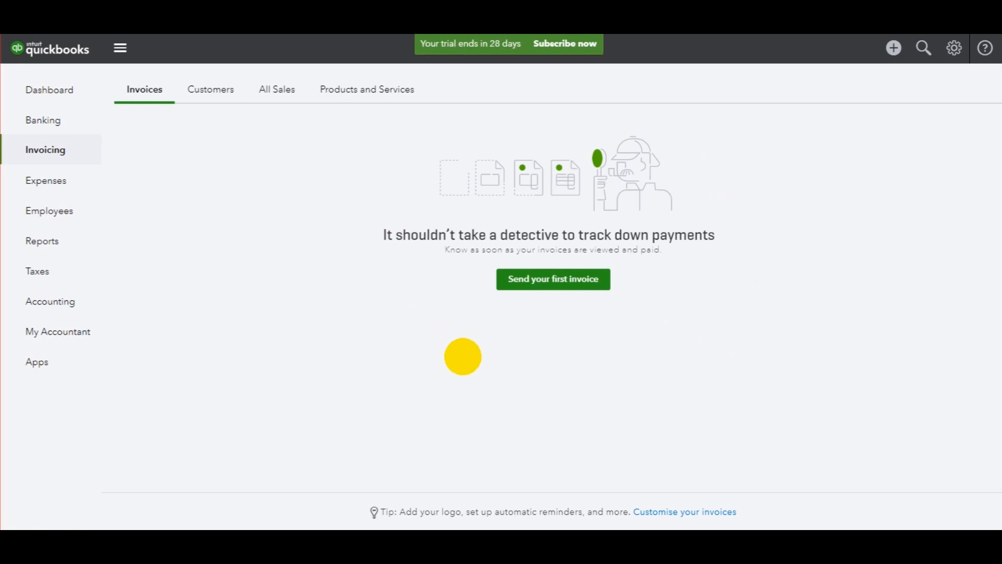
mouse_move(521, 322)
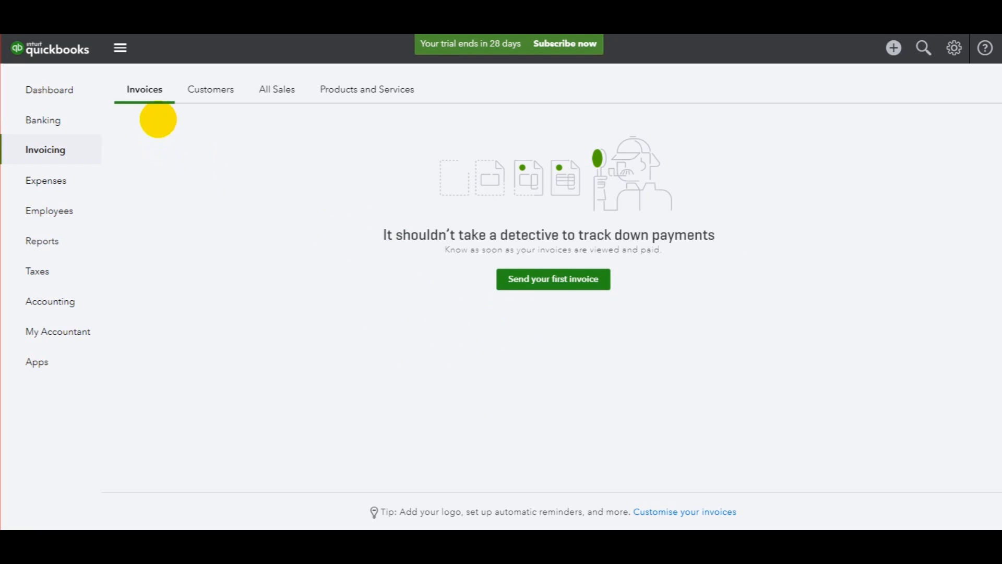
mouse_move(247, 343)
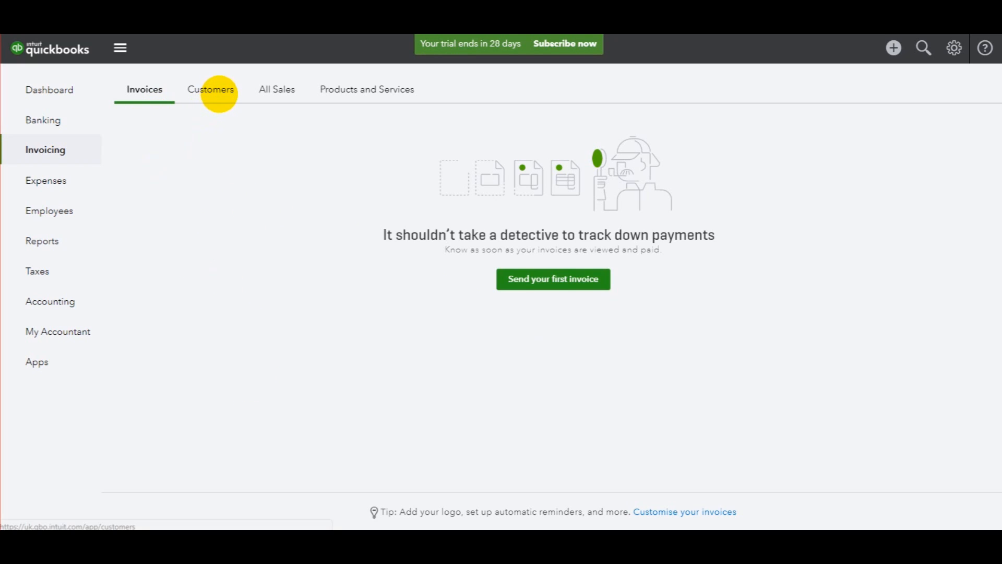
Switch to the Customers section with its empty first-customer form
click(210, 88)
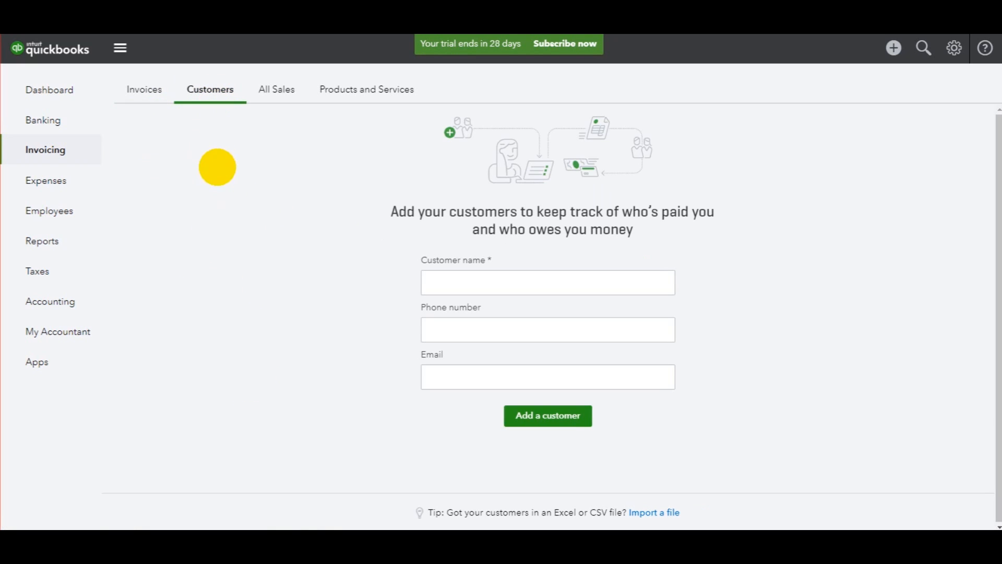
mouse_move(171, 220)
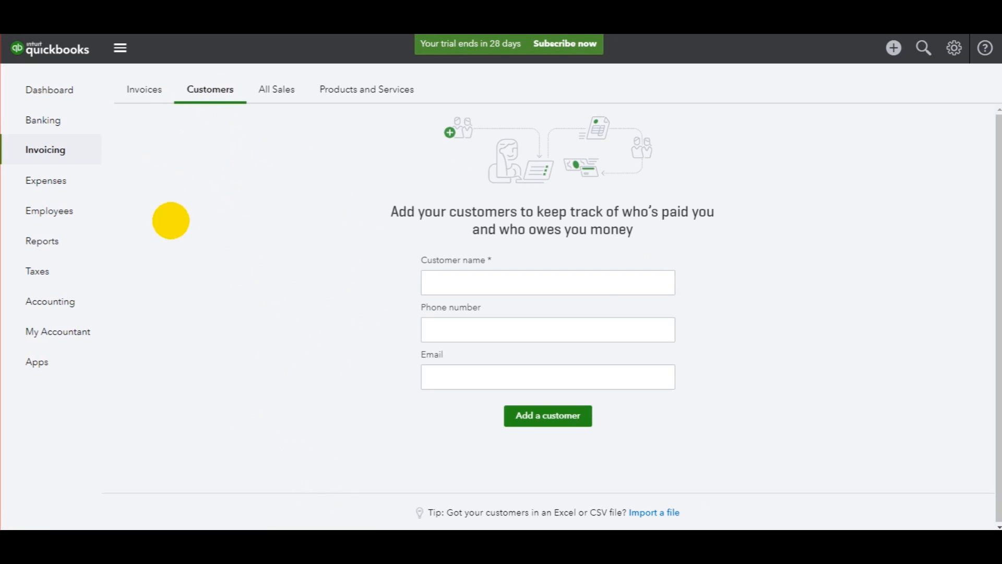
mouse_move(230, 184)
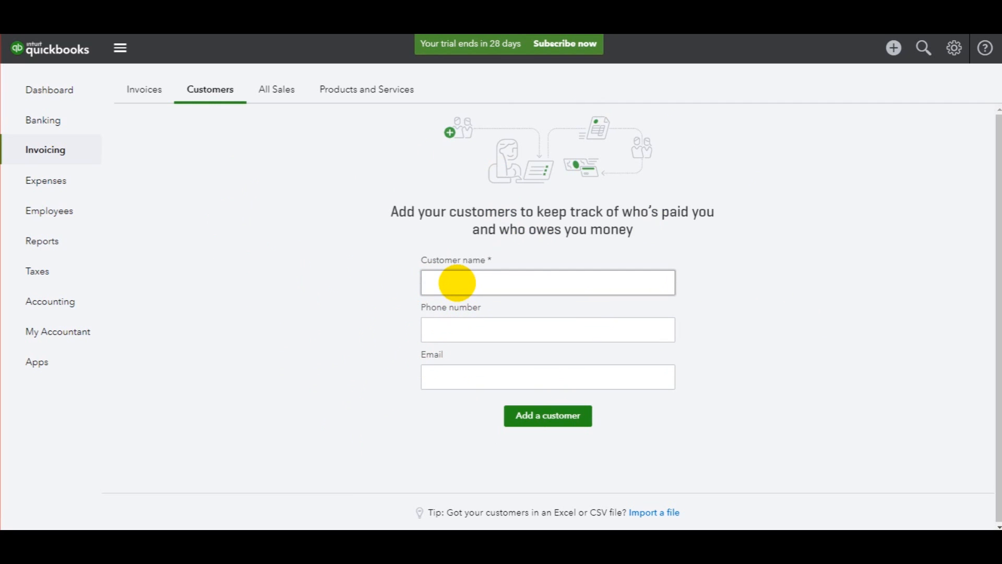
Enter ABC Computers as the new customer's name
click(547, 282)
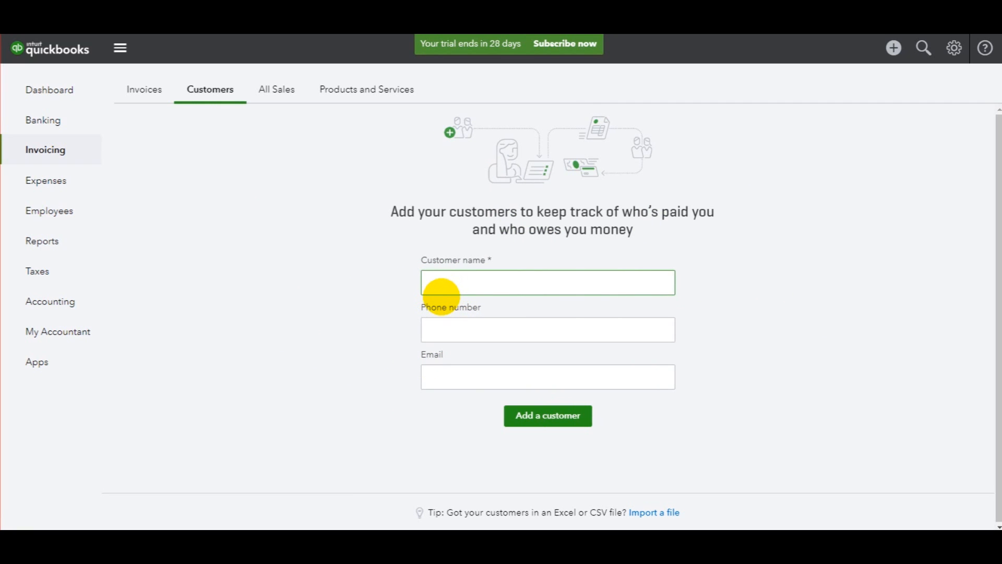
text(A)
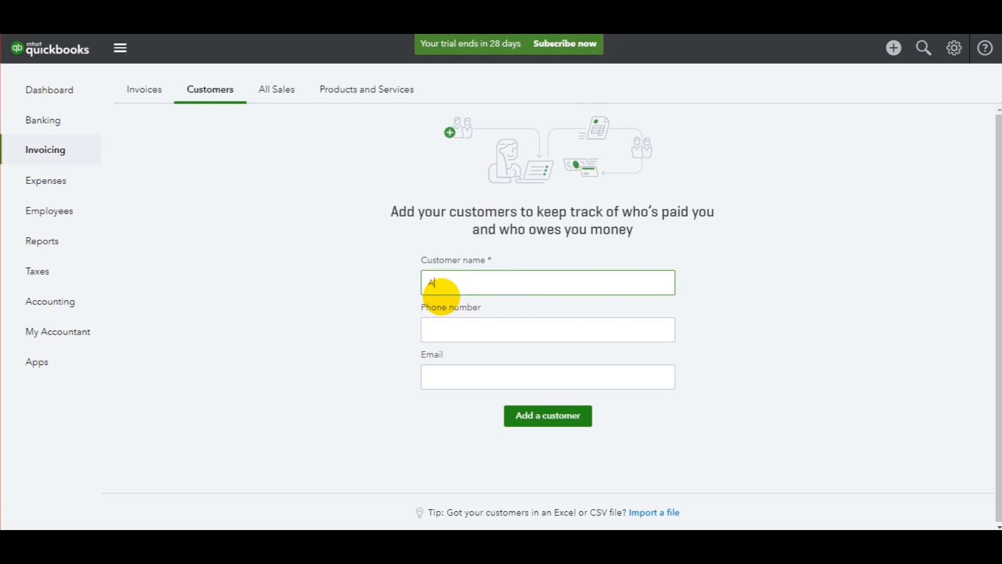
text(BC)
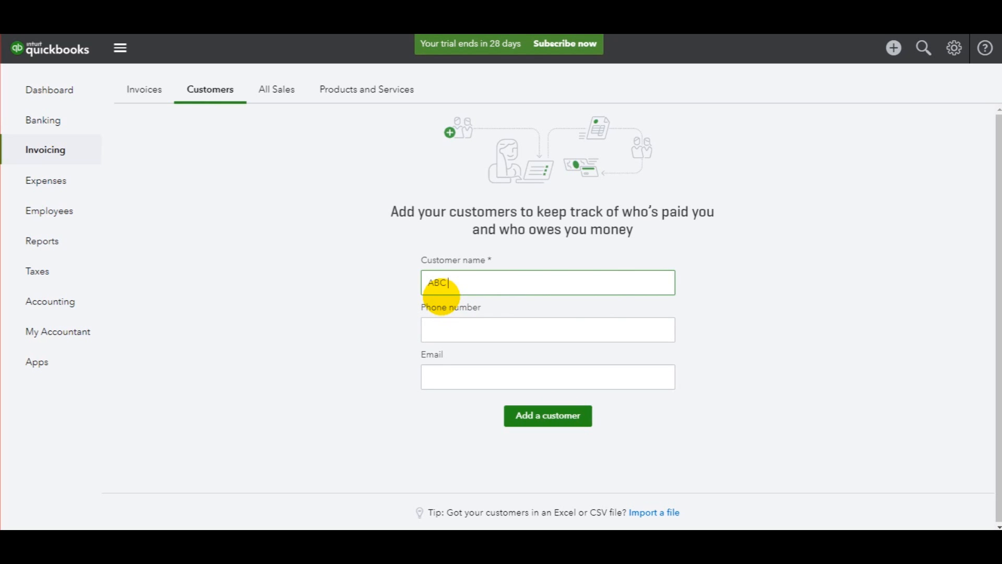
text(Compu)
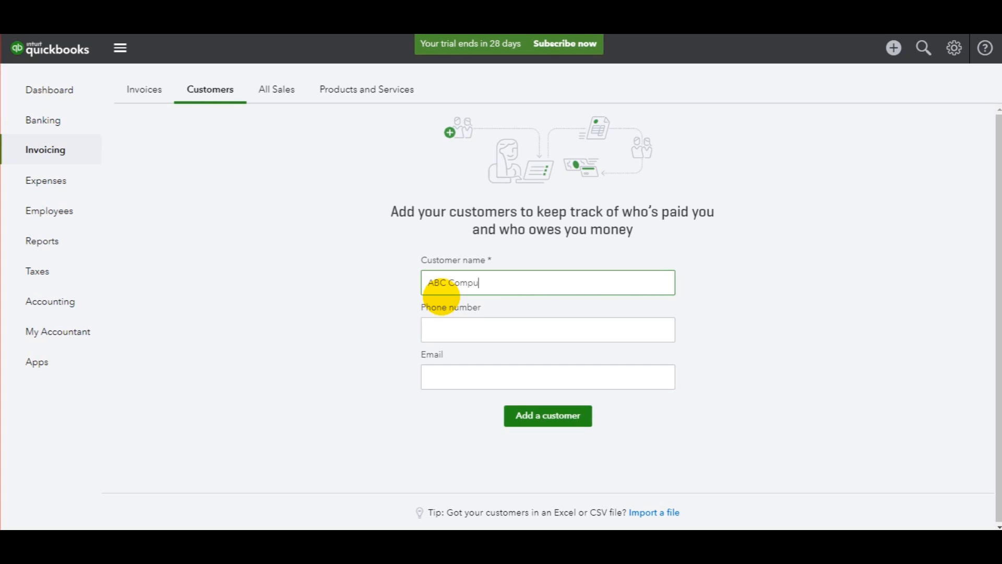
click(548, 329)
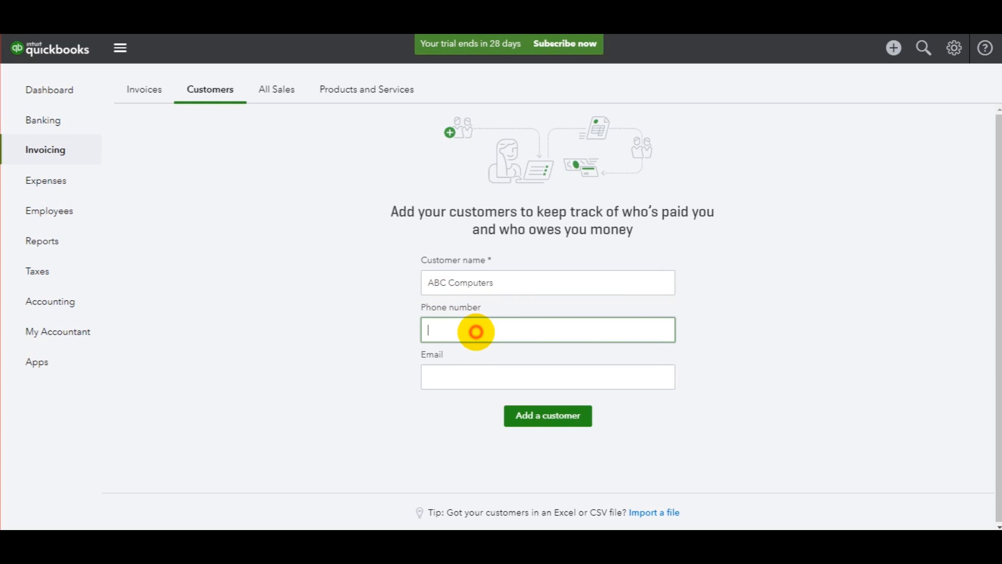
text(1)
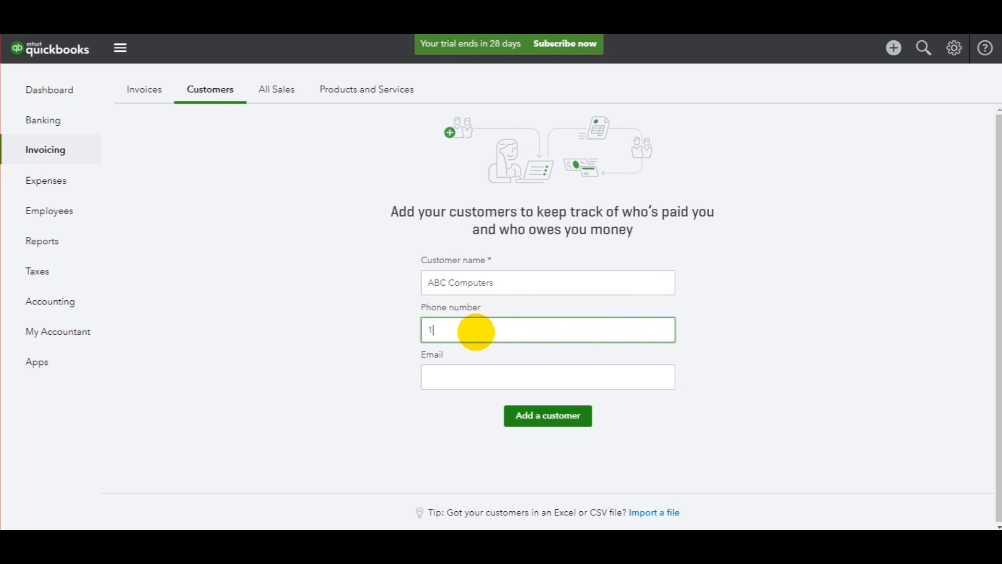
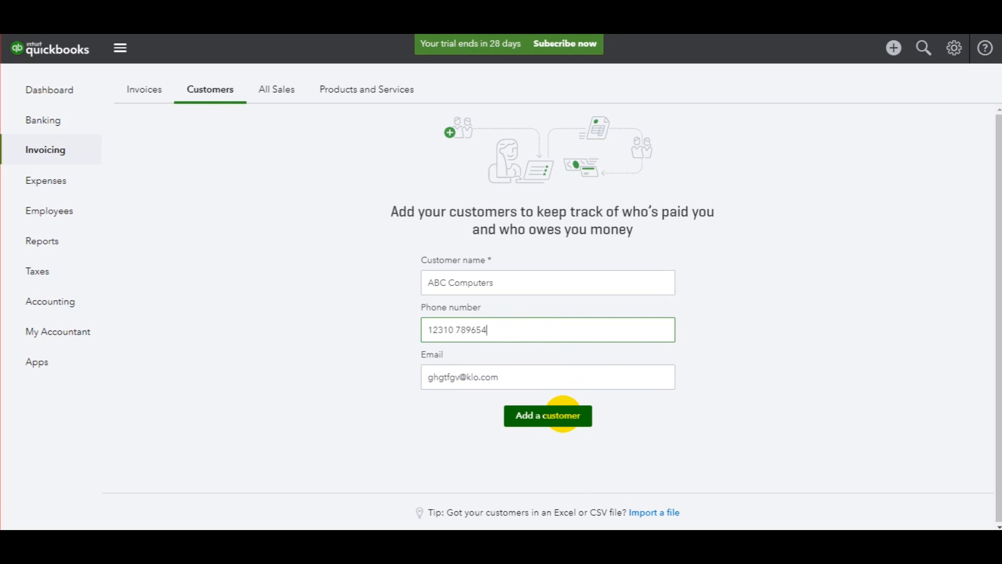
click(546, 416)
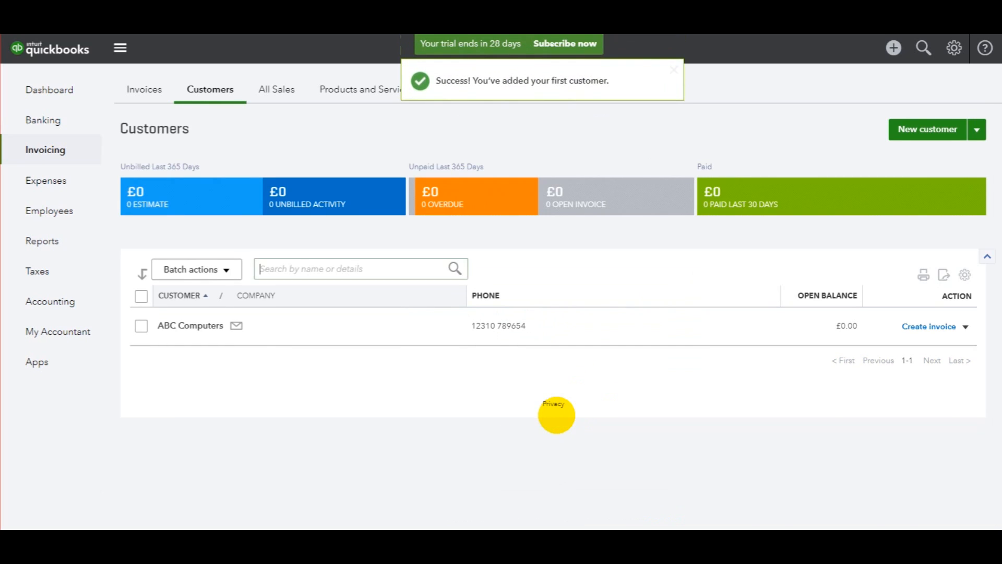
mouse_move(737, 373)
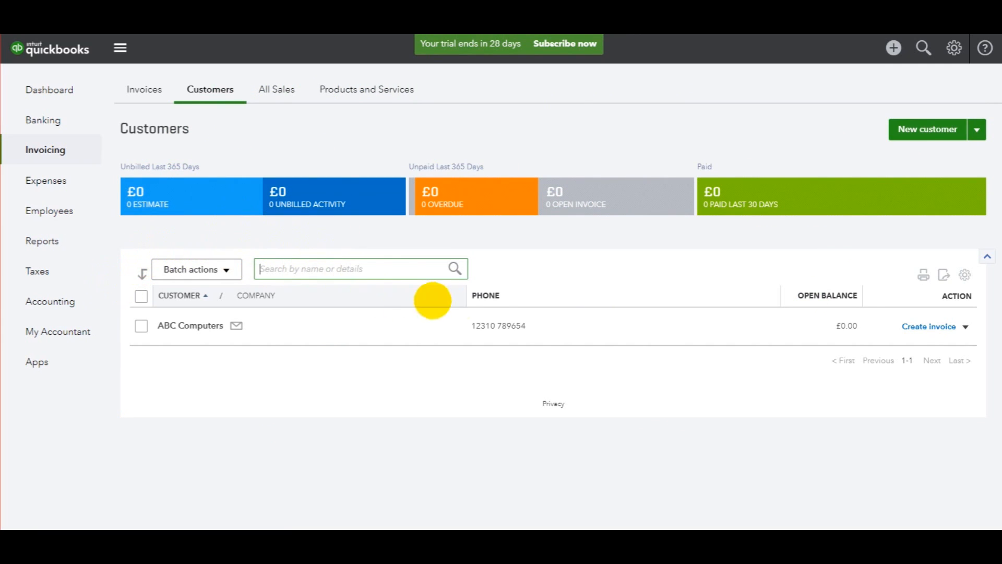
mouse_move(746, 232)
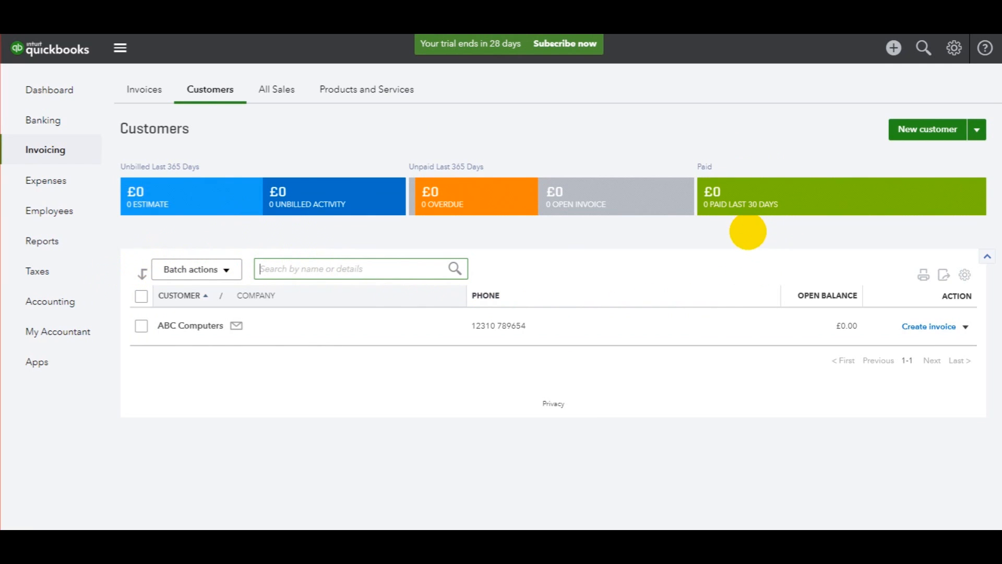
mouse_move(307, 194)
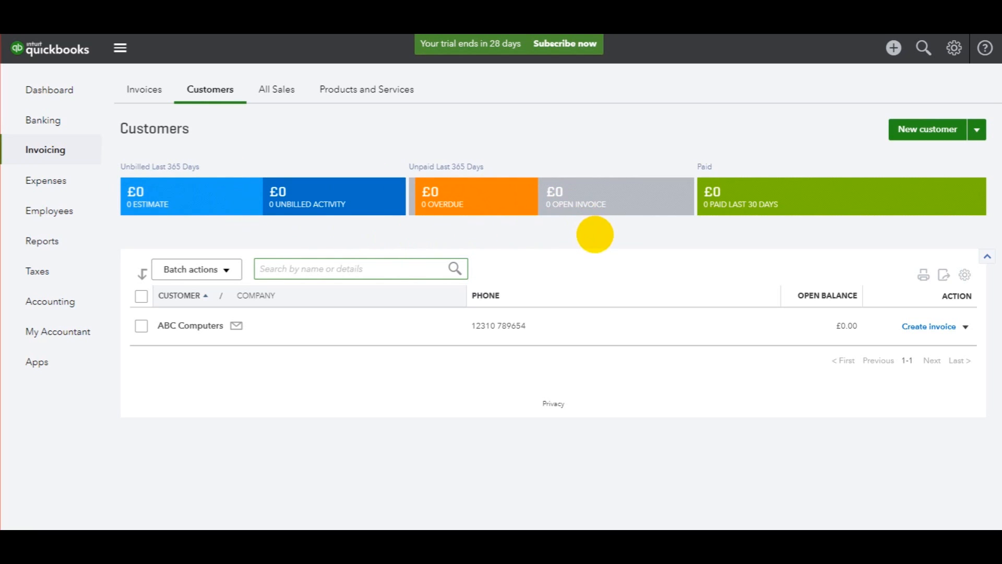
mouse_move(208, 181)
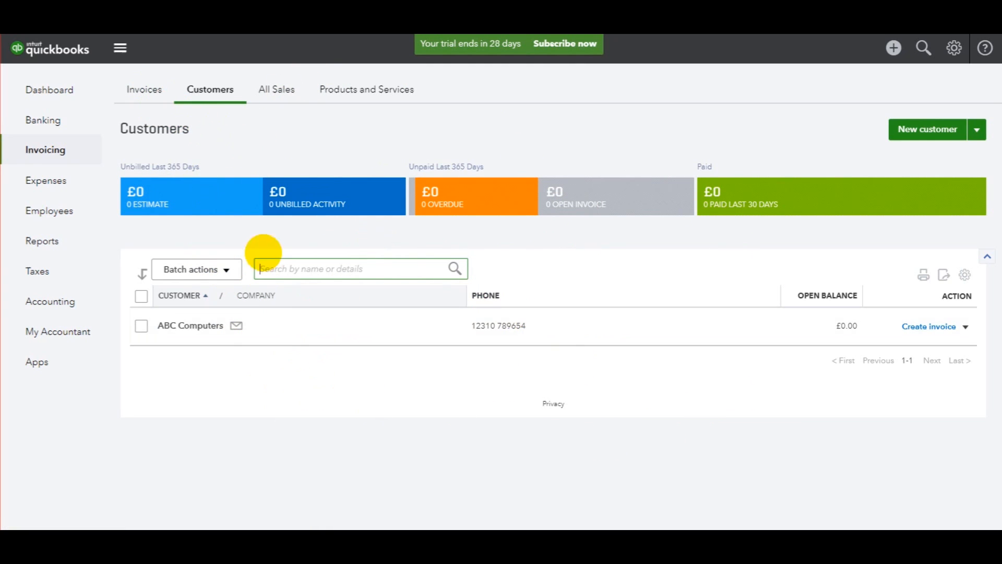
Check the still-empty Invoices page, then return to the Customers list showing ABC Computers
click(144, 89)
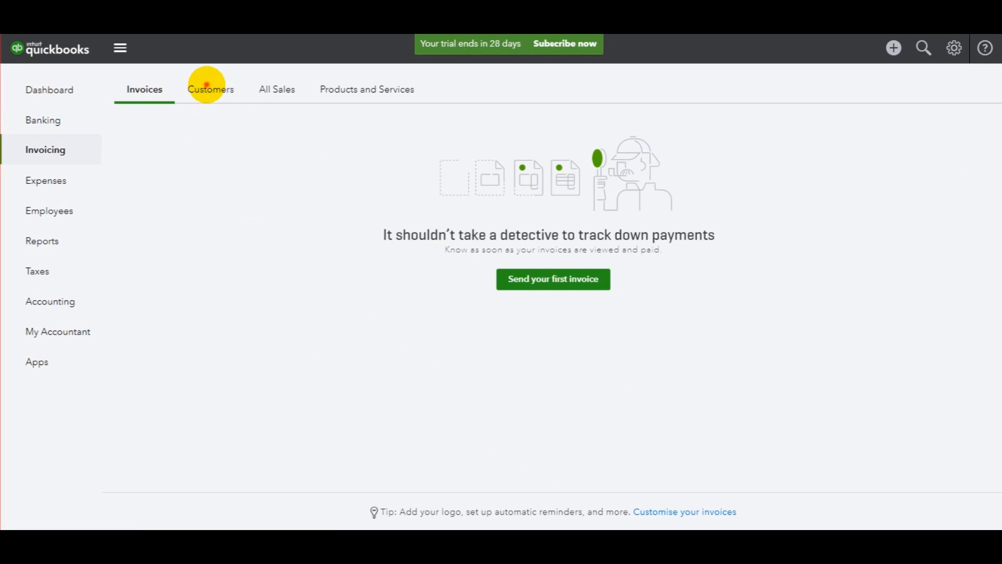
click(210, 89)
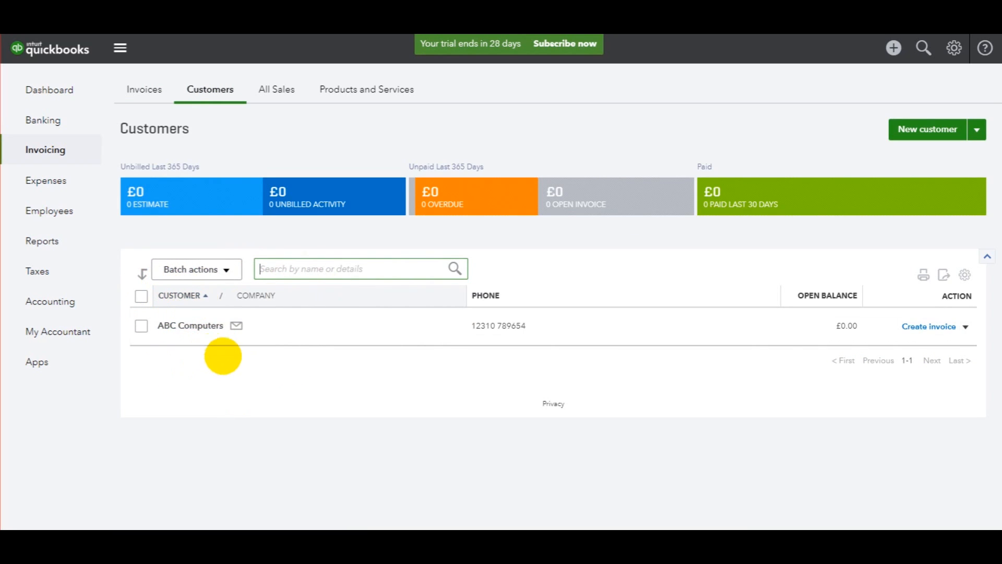
mouse_move(634, 257)
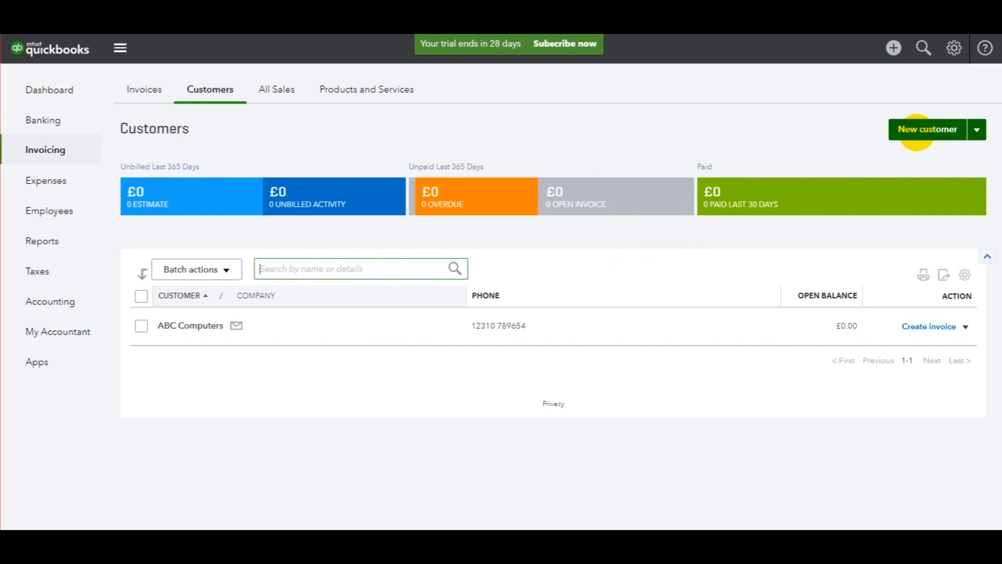
click(926, 129)
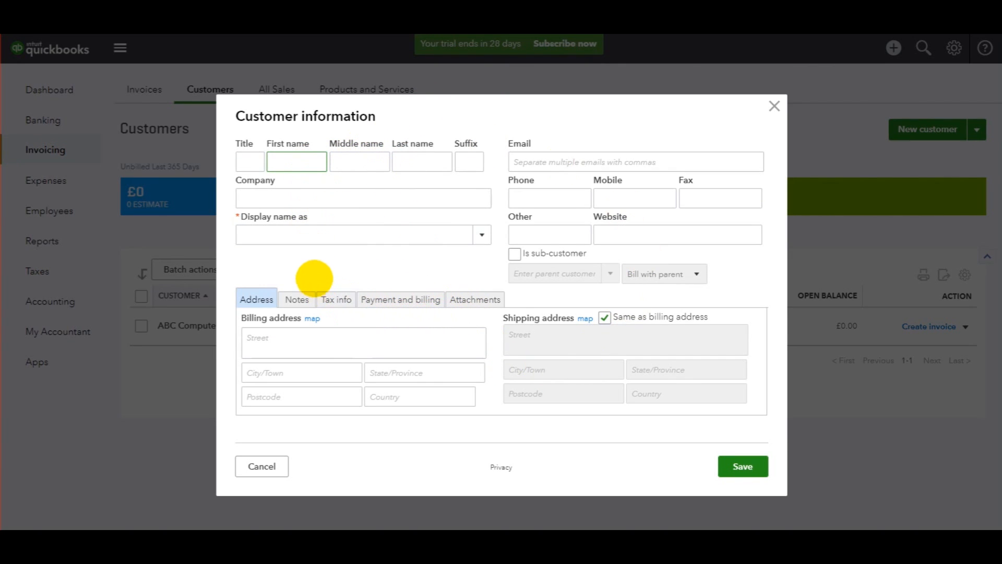
click(363, 197)
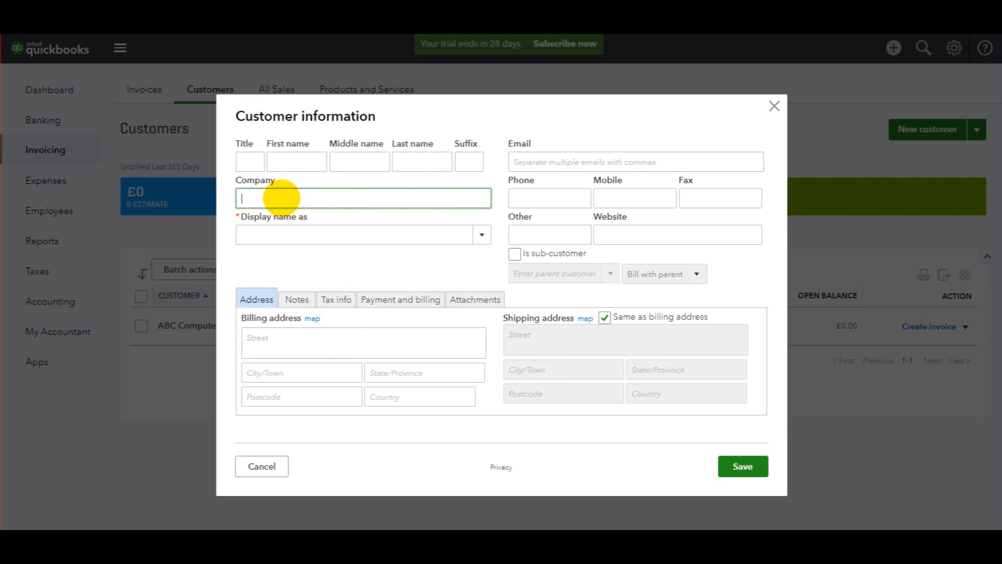
text(SM)
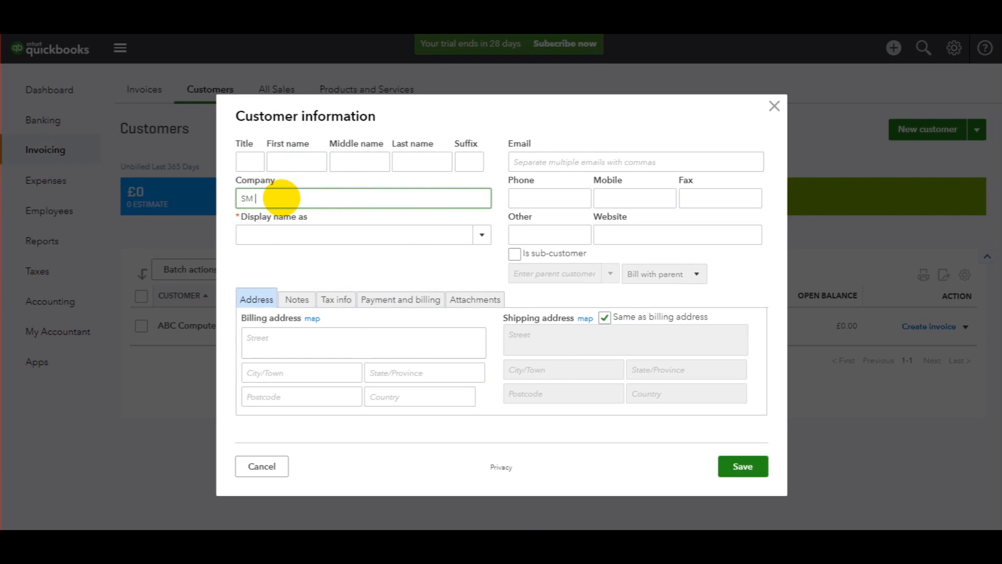
text(Accounting)
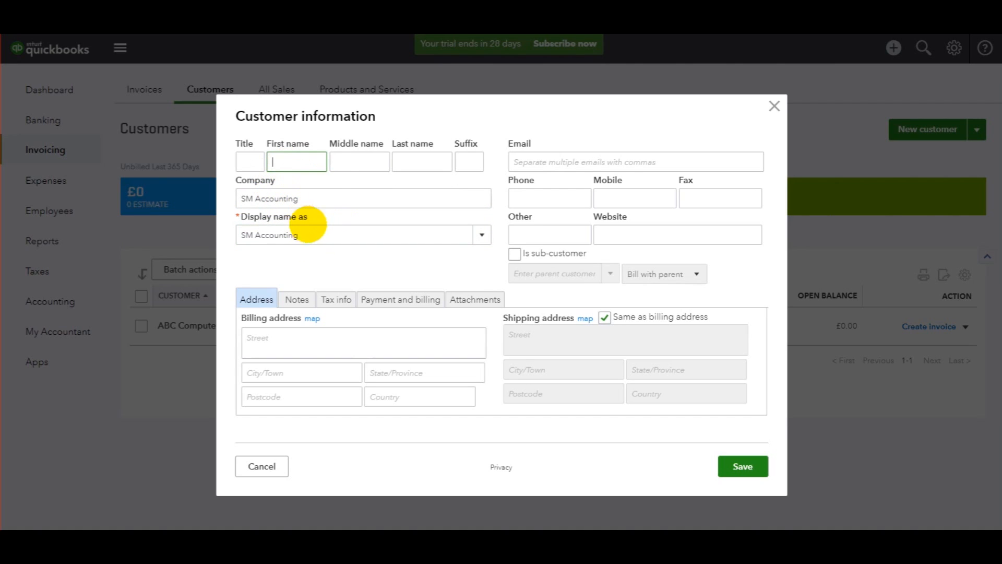
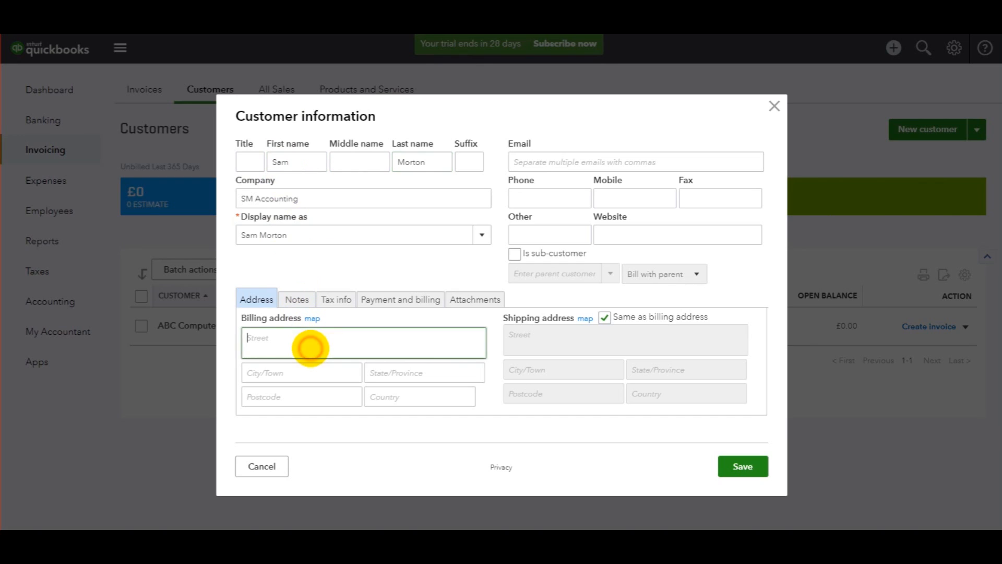
Fill the billing address street, town and postcode PO47 7PO
text(54455 uygyf tdf)
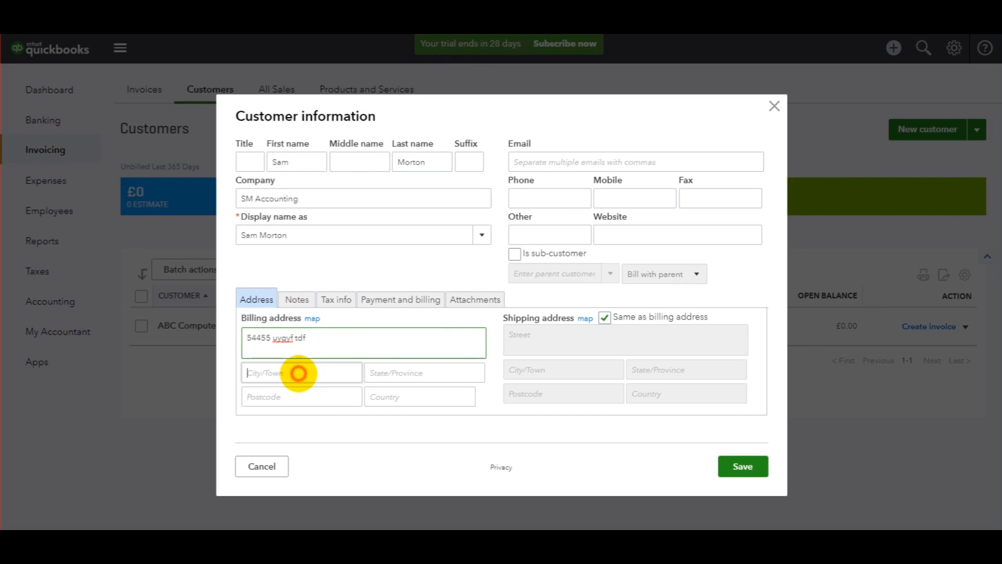
text(ghfyfgdg)
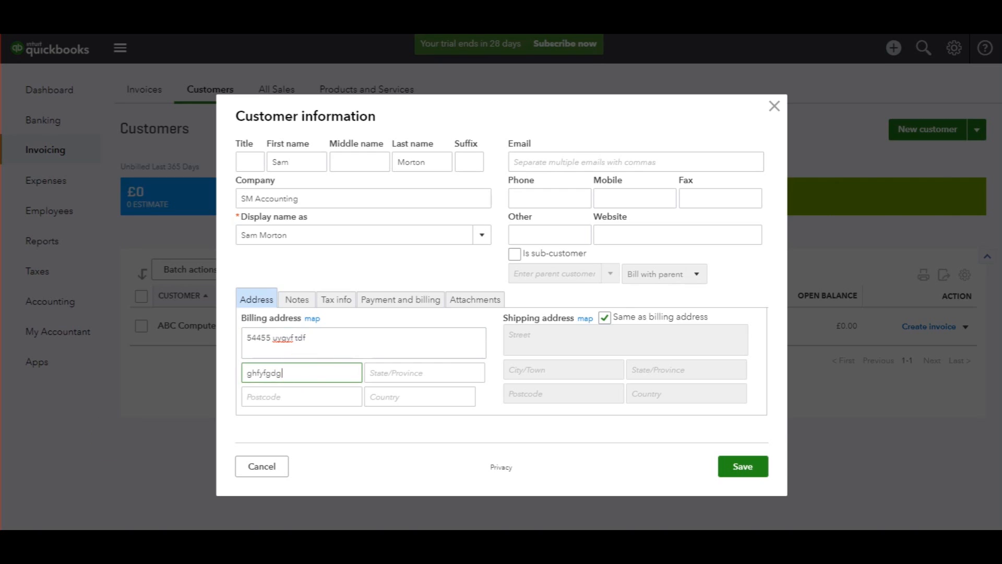
click(301, 397)
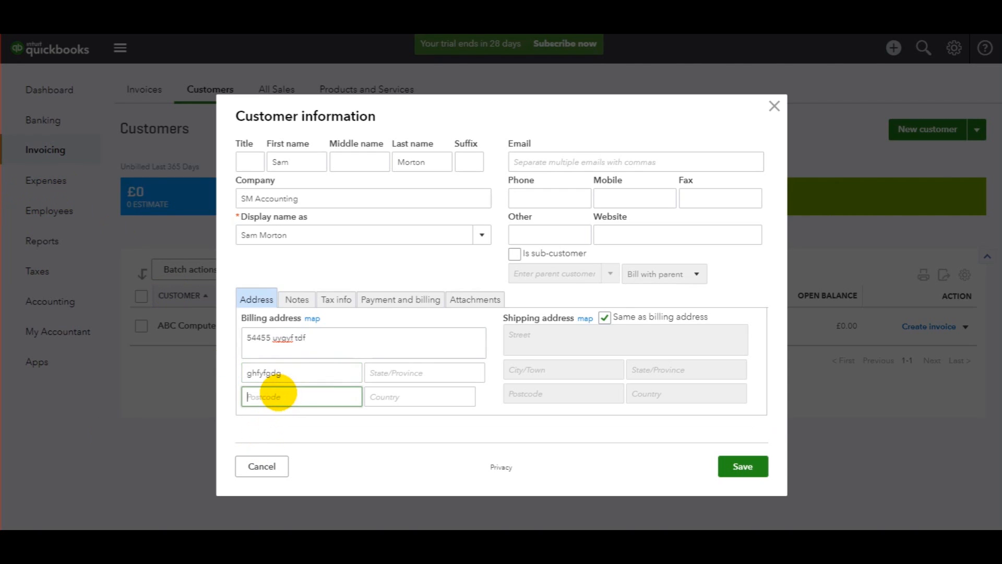
text(PO47 7PO)
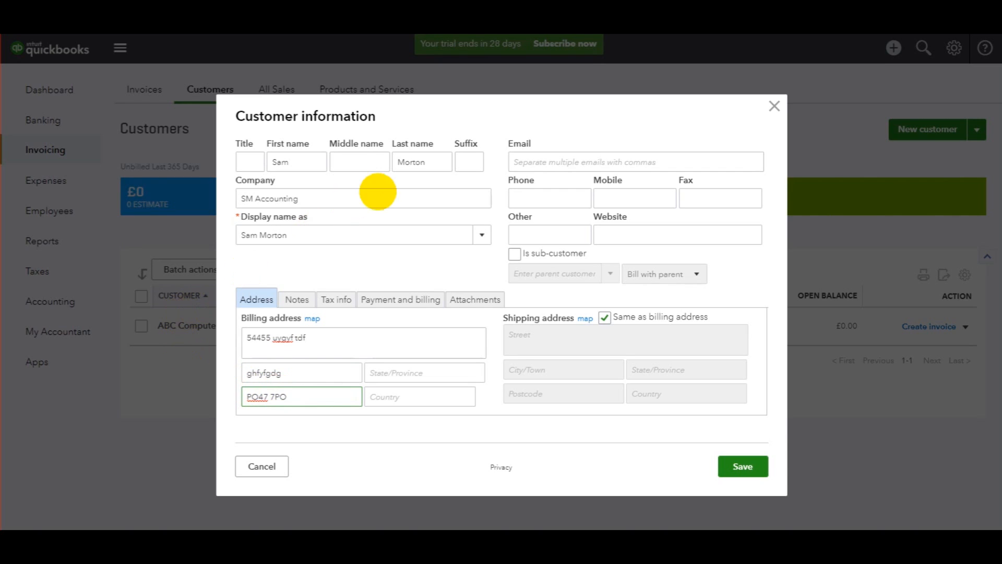
click(636, 162)
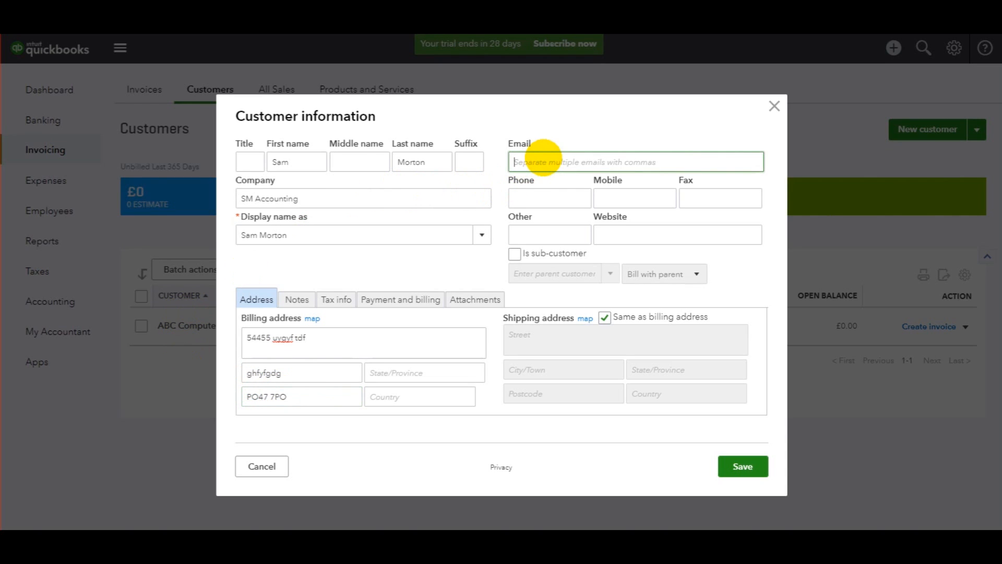
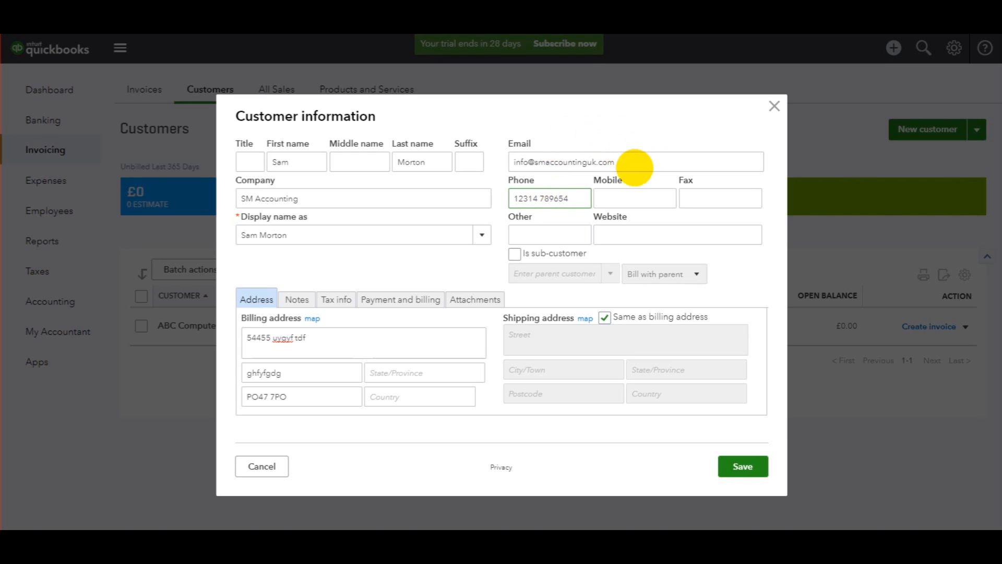
click(634, 197)
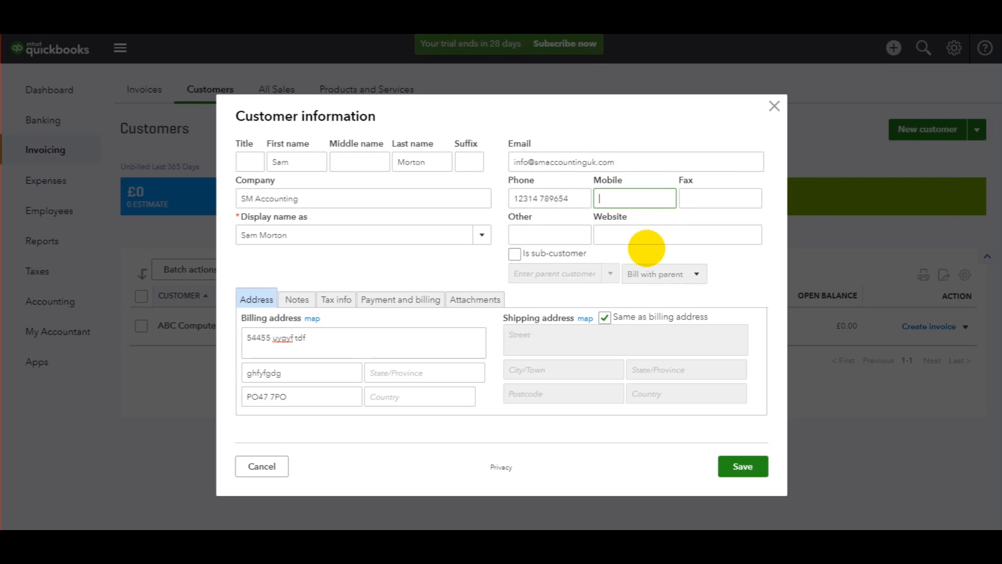
click(677, 234)
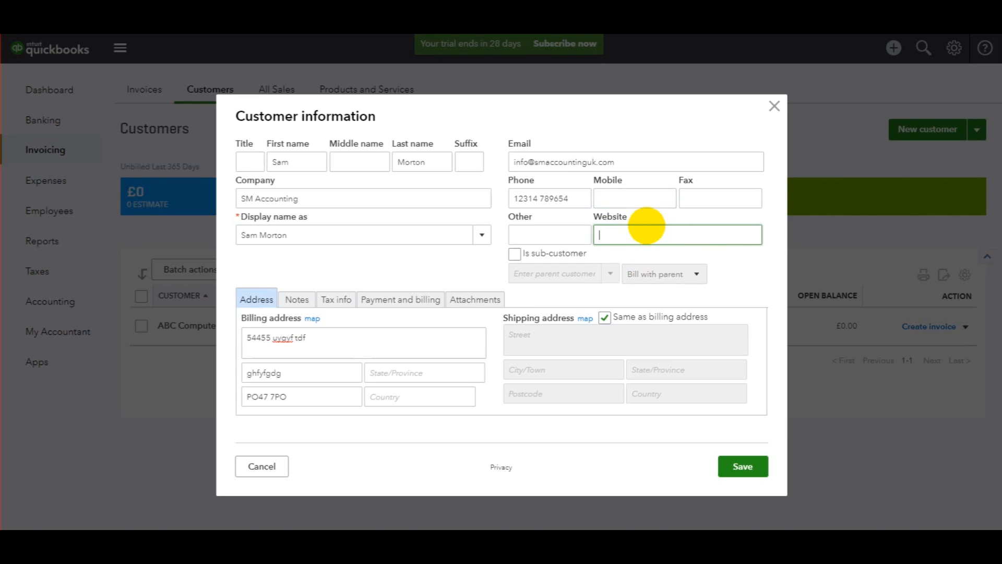
mouse_move(577, 357)
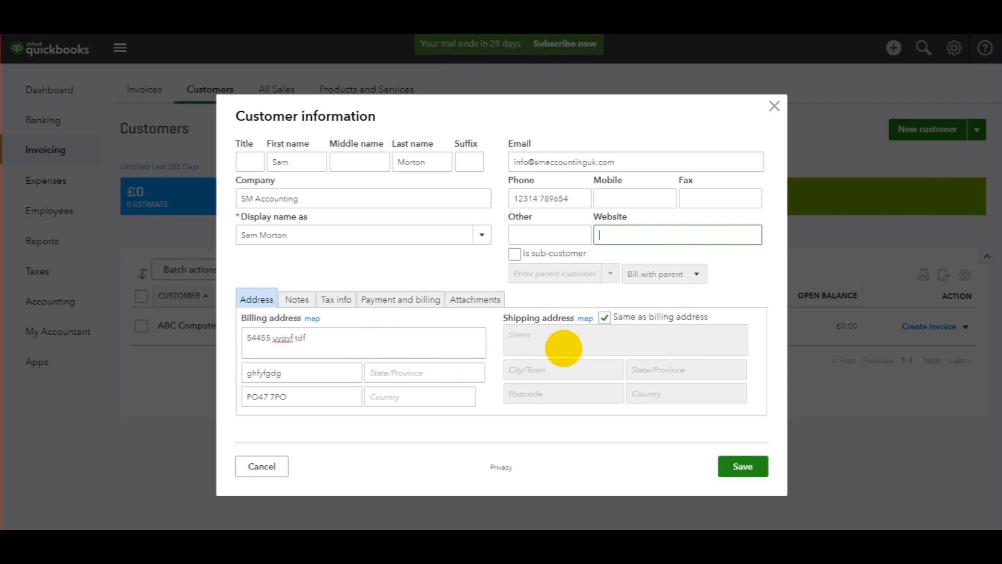
mouse_move(712, 412)
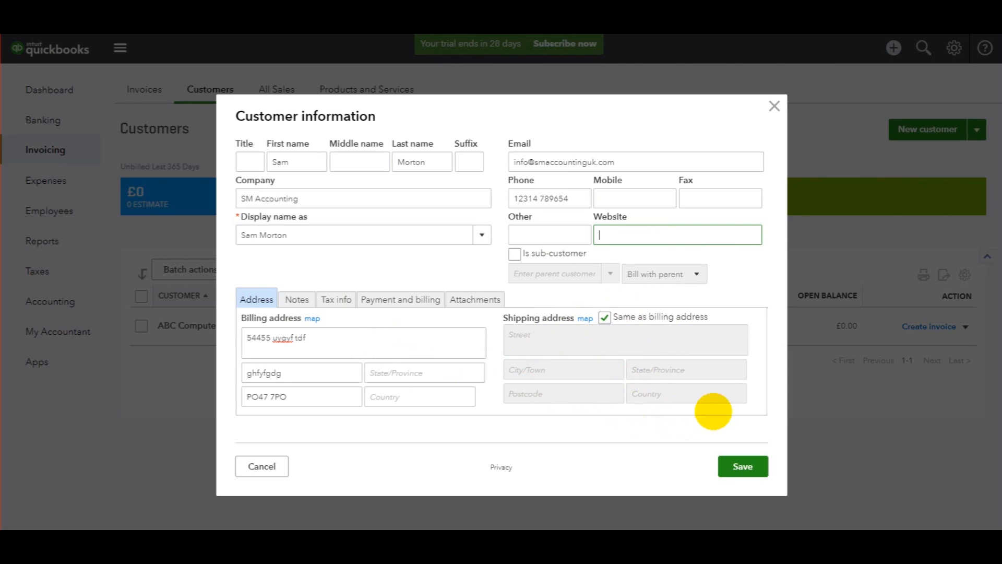
mouse_move(627, 464)
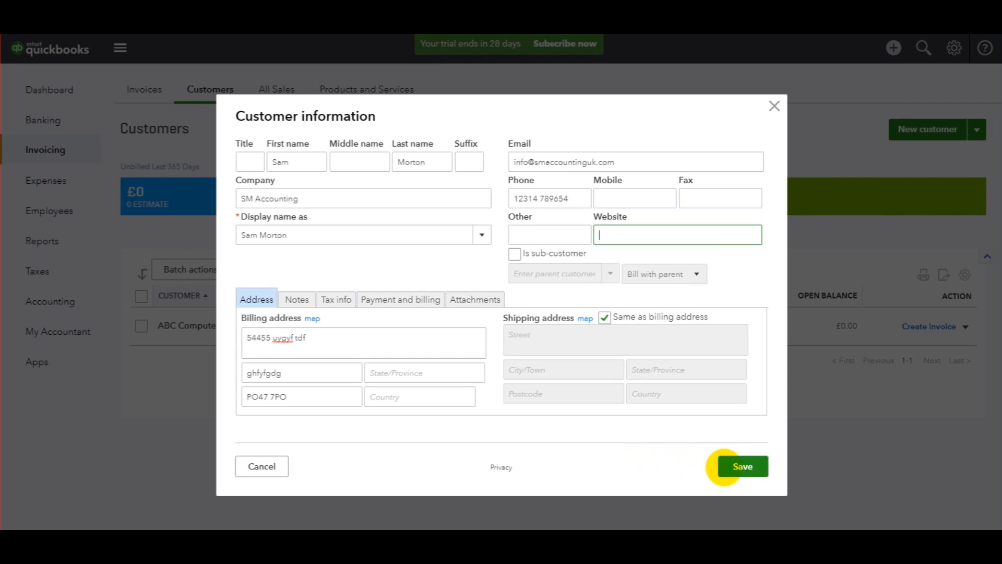
Save the SM Accounting customer and return to the Customers list
click(742, 466)
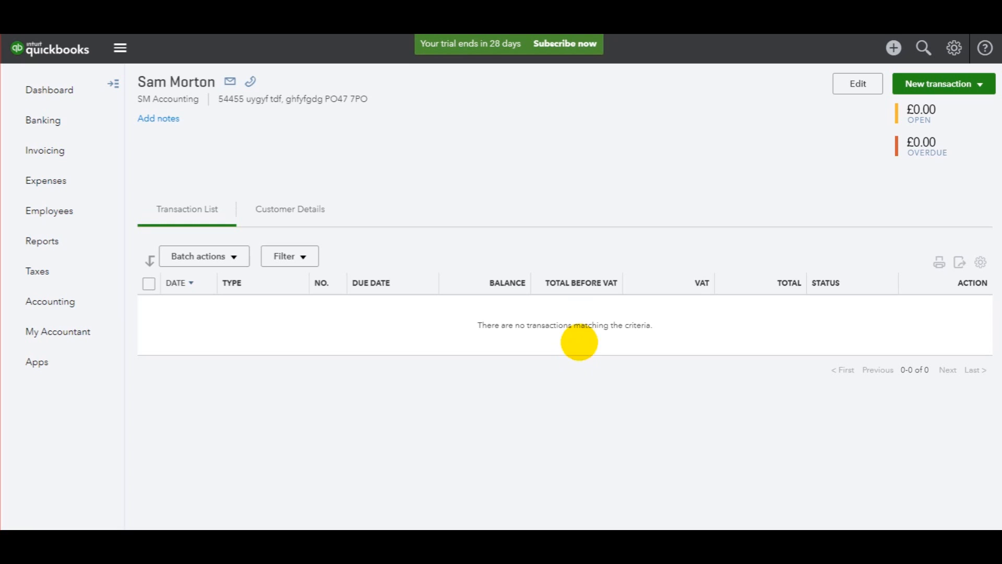
click(45, 149)
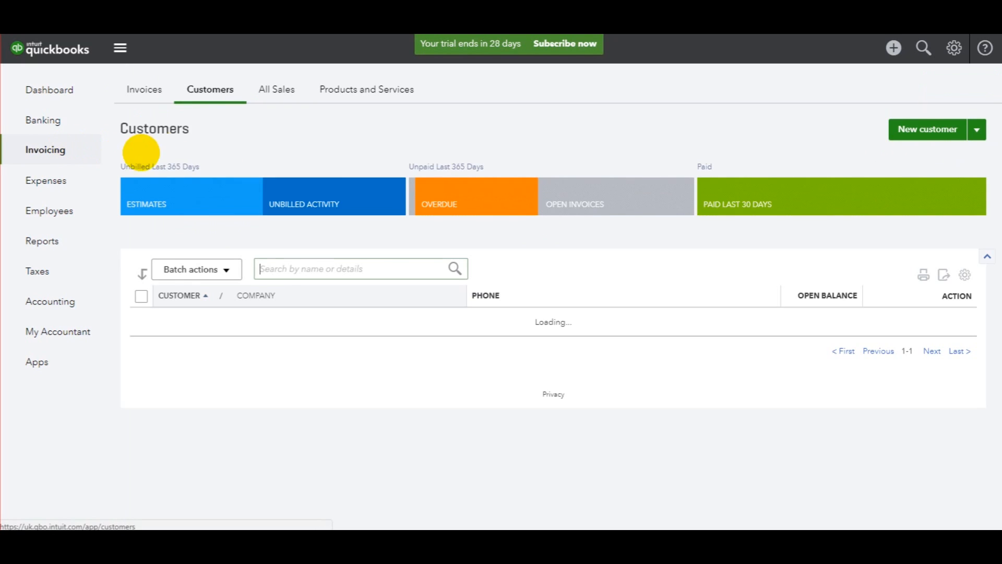